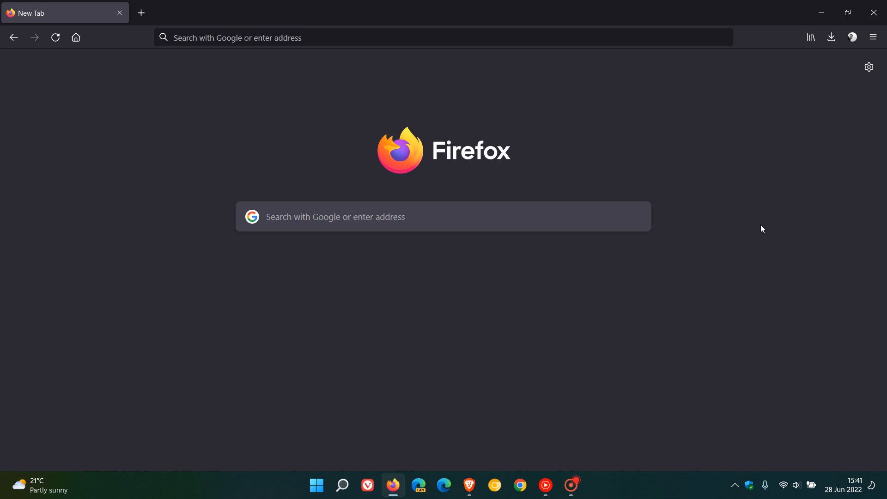
mouse_move(717, 139)
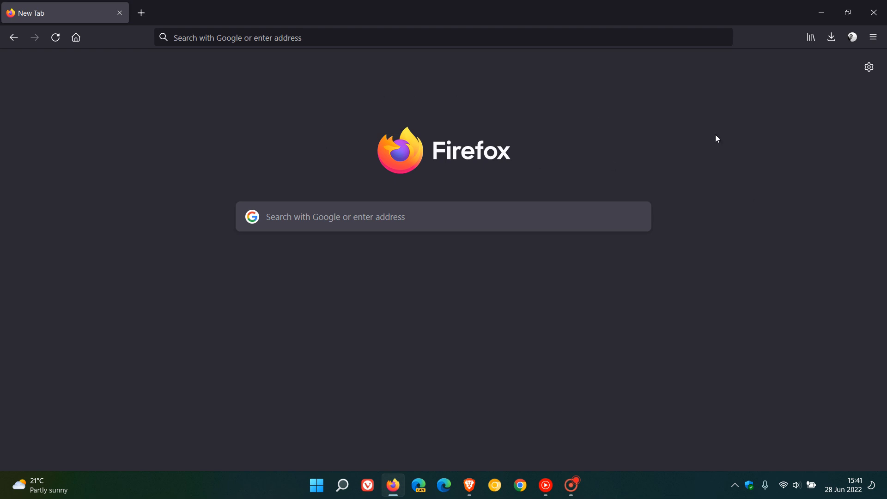
mouse_move(849, 491)
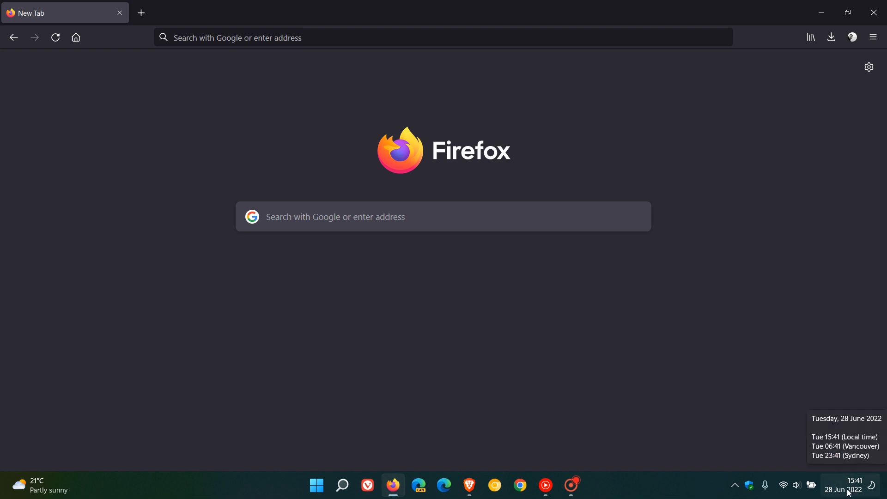
mouse_move(715, 172)
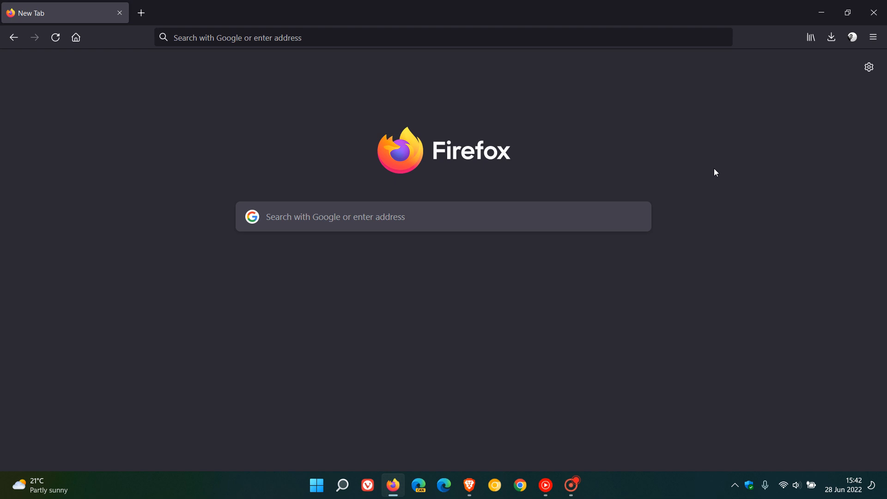
mouse_move(746, 165)
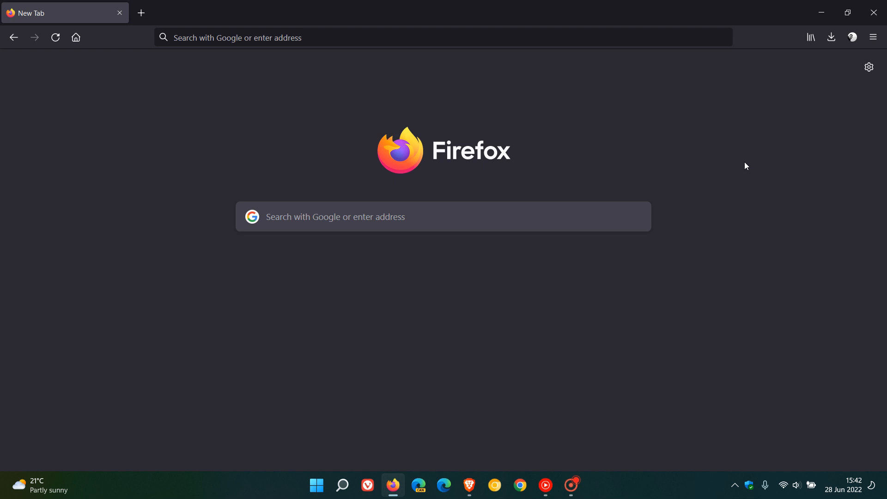
mouse_move(832, 37)
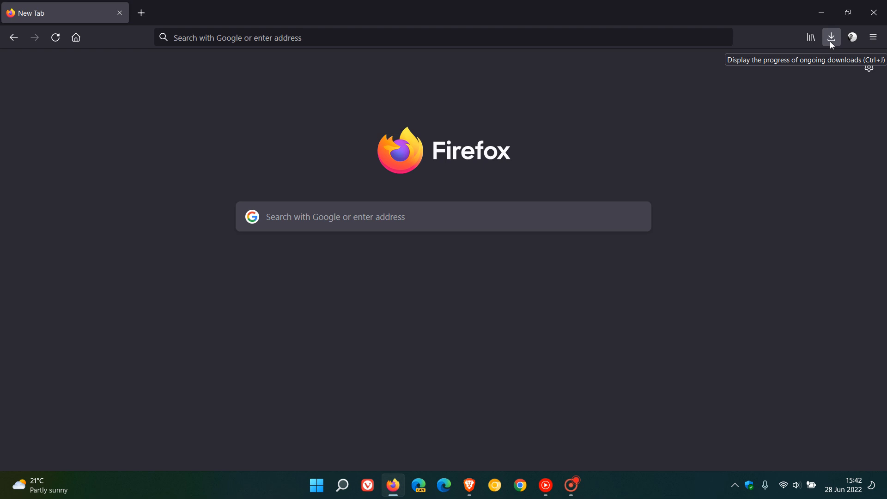
Step: Reach the full browser Settings from the toolbar and new tab page
right_click(830, 37)
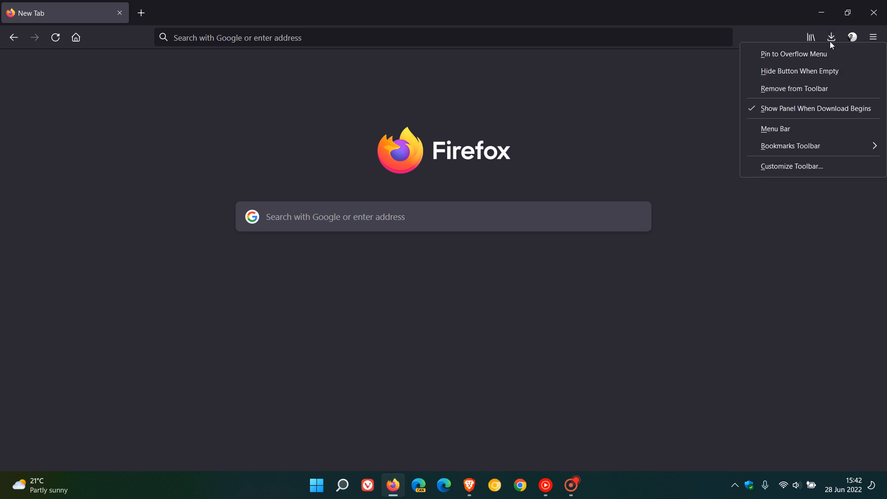
mouse_move(814, 109)
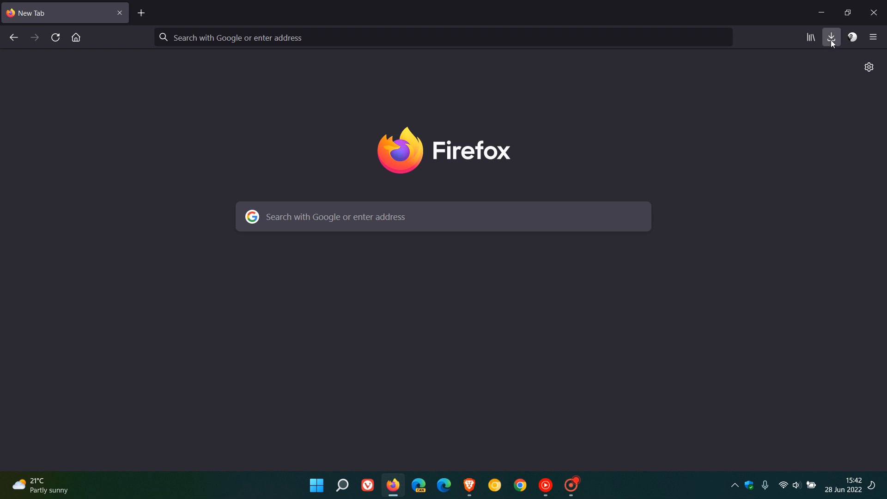
right_click(832, 37)
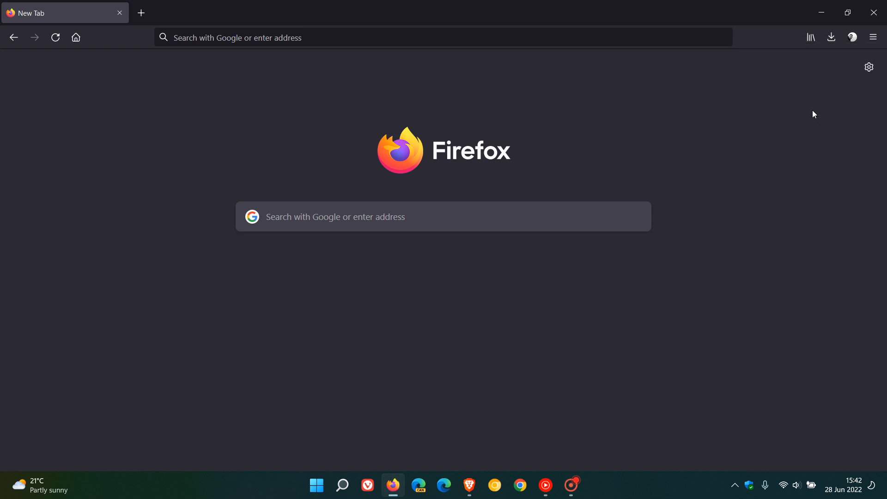
mouse_move(792, 124)
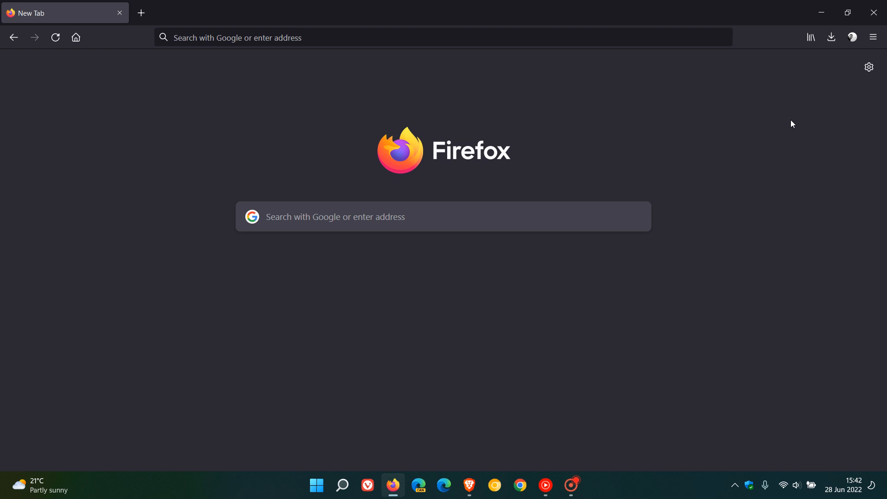
mouse_move(868, 67)
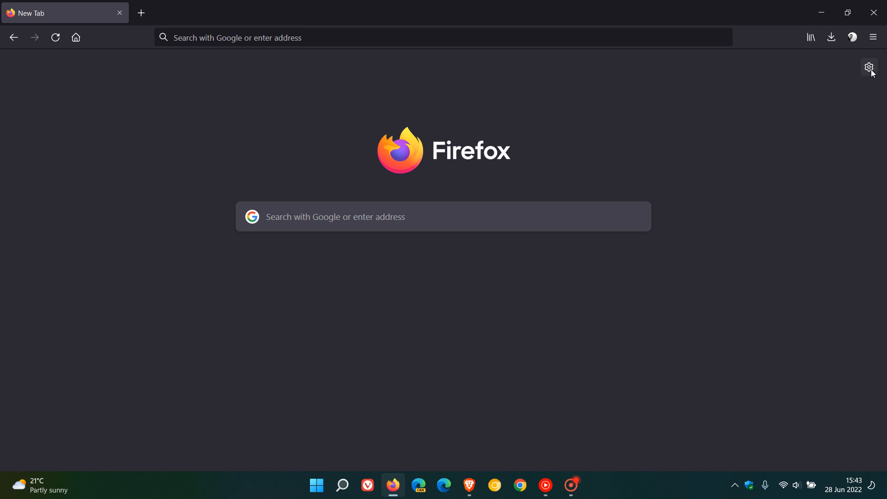
click(868, 66)
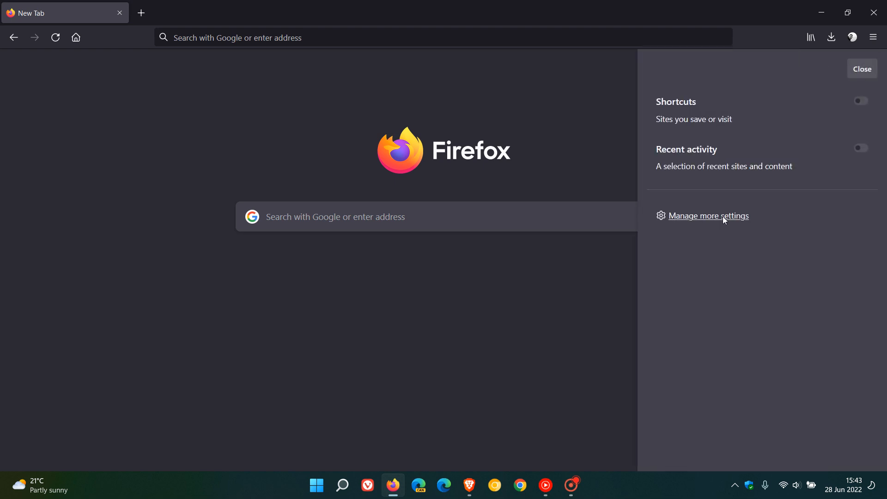
click(708, 216)
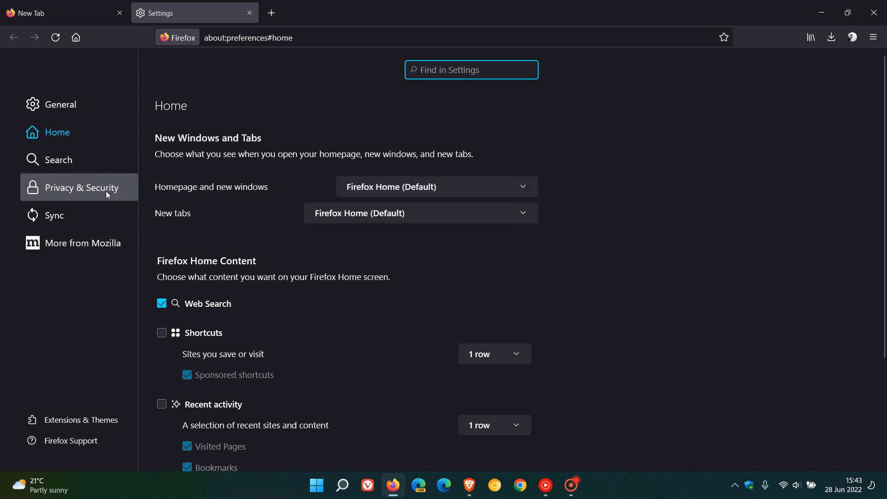
Step: Under Privacy & Security, set Enhanced Tracking Protection to Strict
click(81, 188)
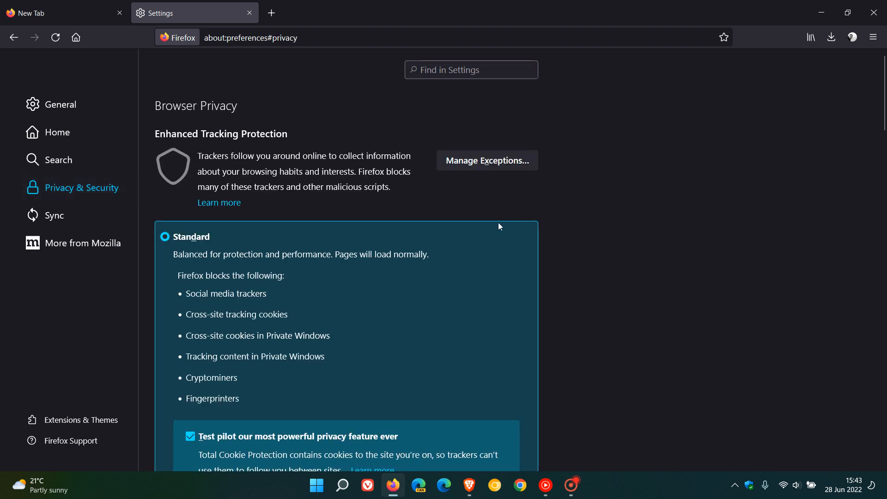
mouse_move(283, 149)
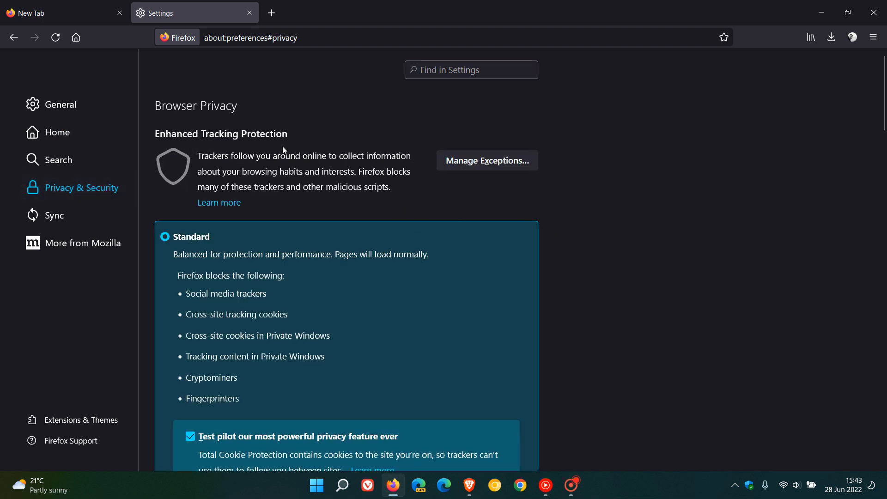
mouse_move(622, 264)
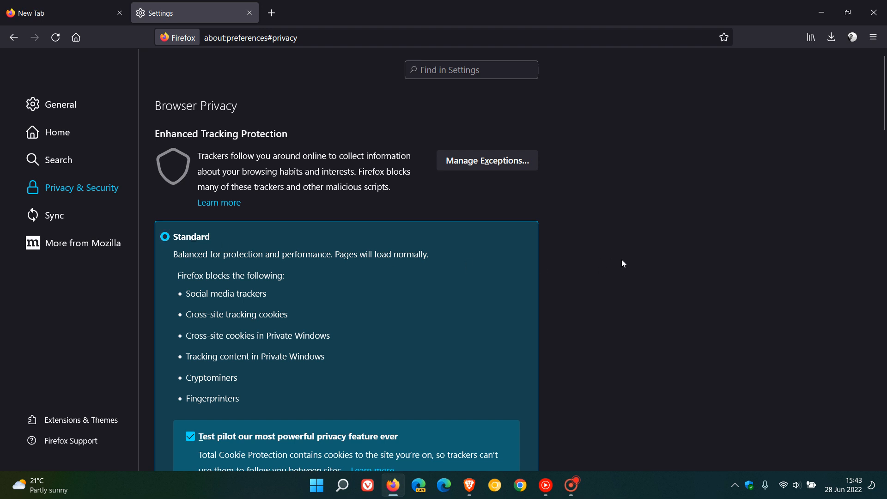
scroll(down, 3)
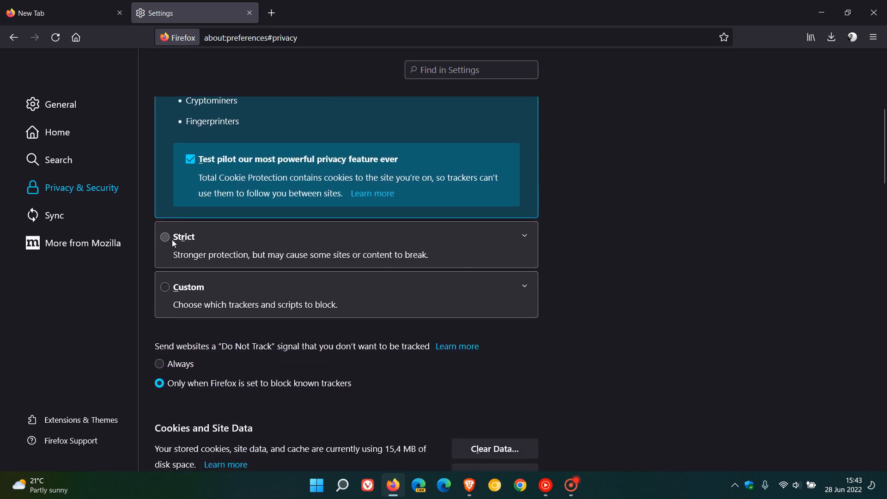
click(165, 237)
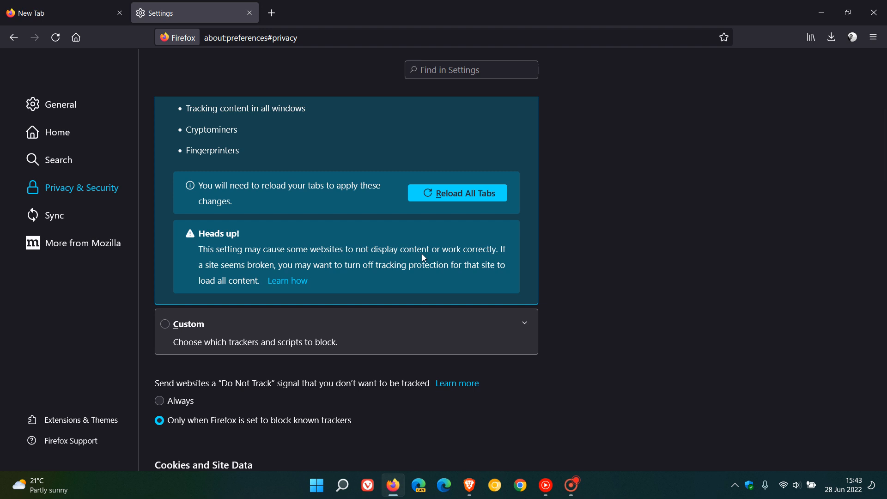
mouse_move(250, 249)
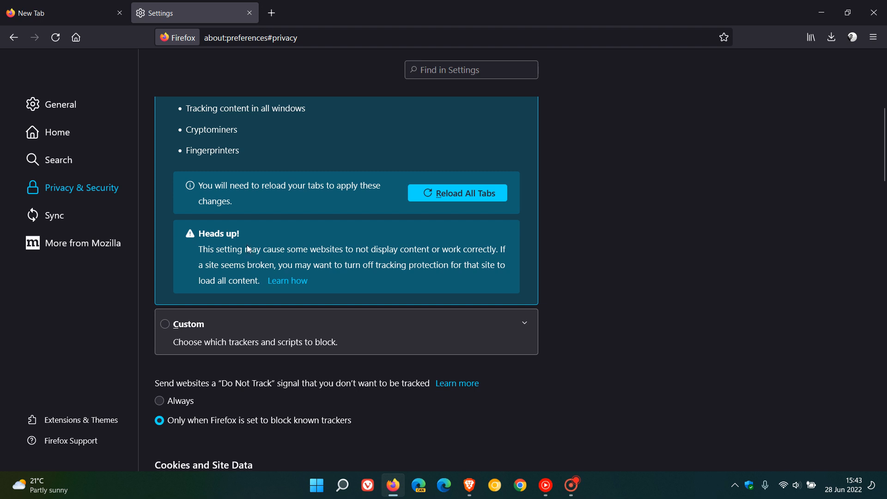
mouse_move(349, 260)
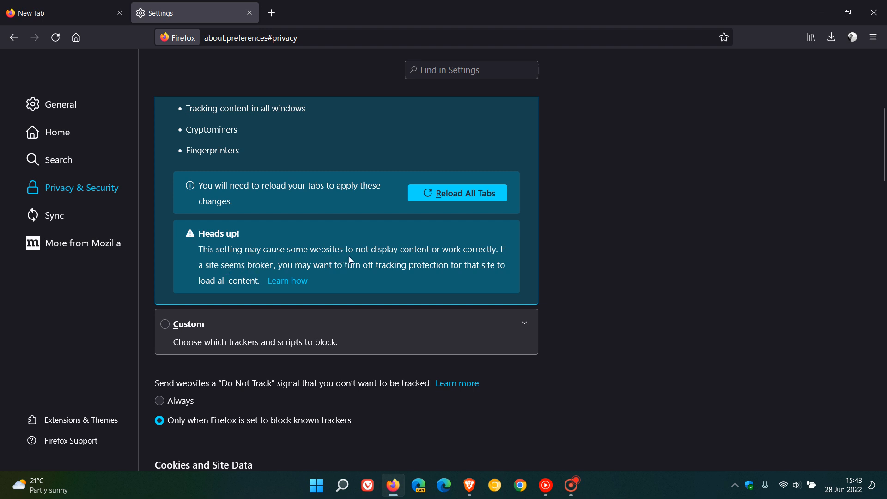
mouse_move(485, 259)
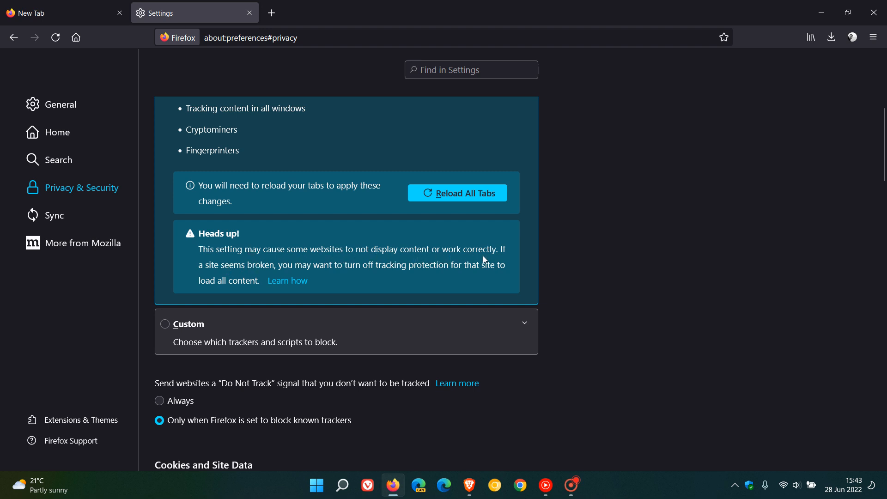
mouse_move(475, 203)
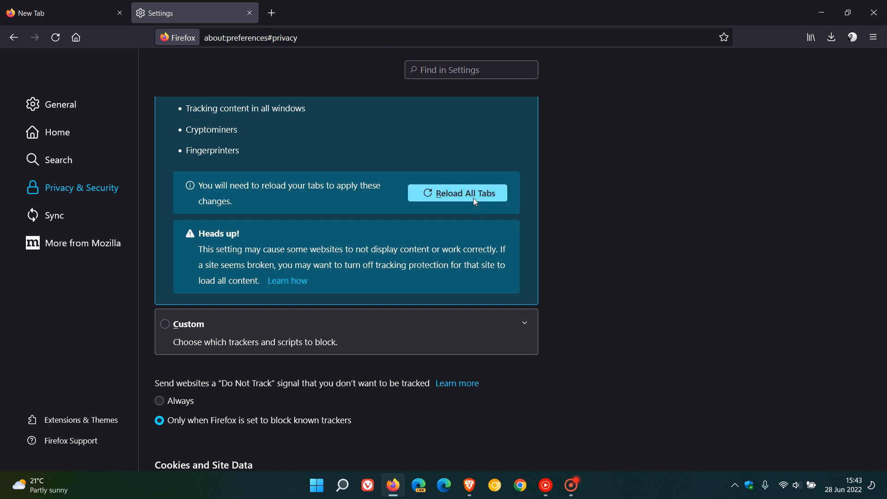
mouse_move(393, 174)
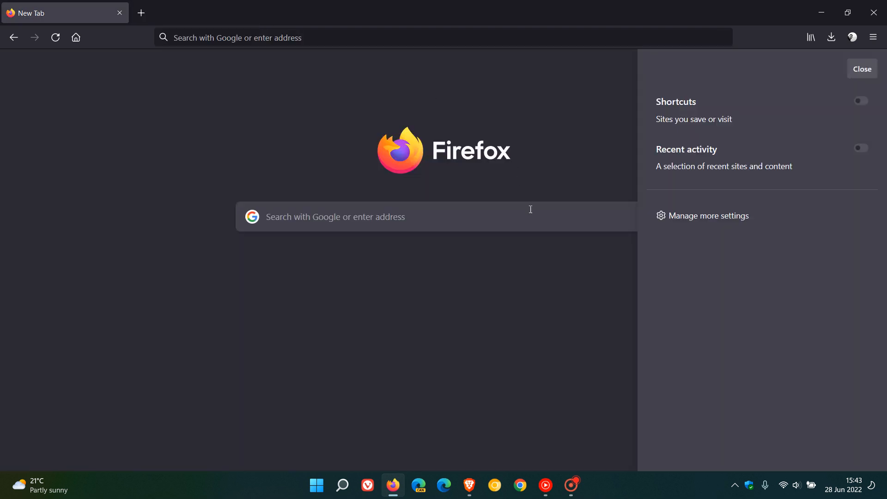
click(862, 69)
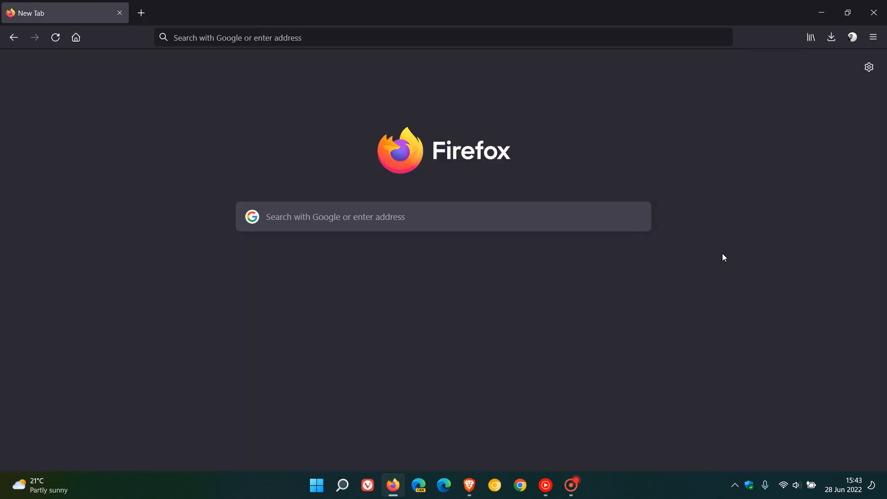
mouse_move(759, 276)
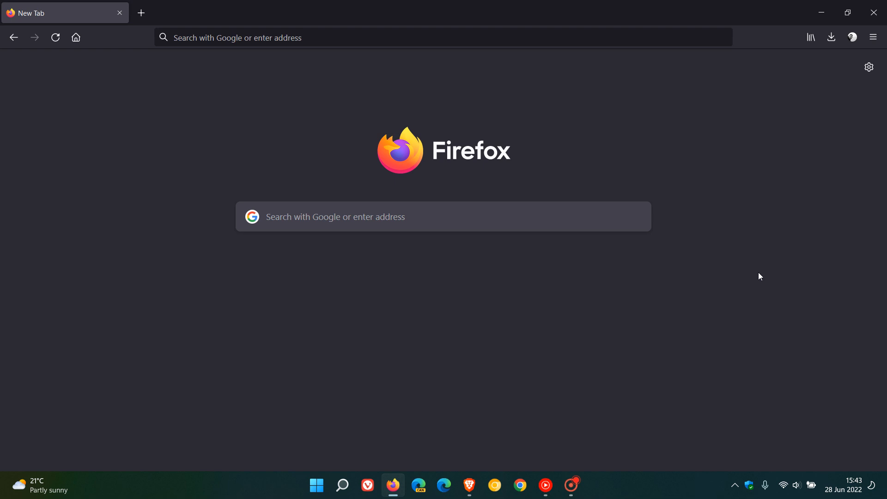
mouse_move(763, 189)
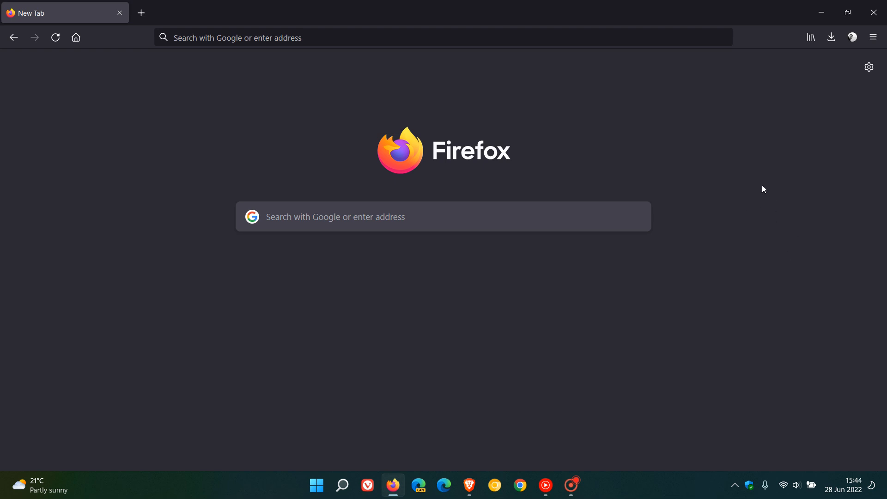
mouse_move(873, 37)
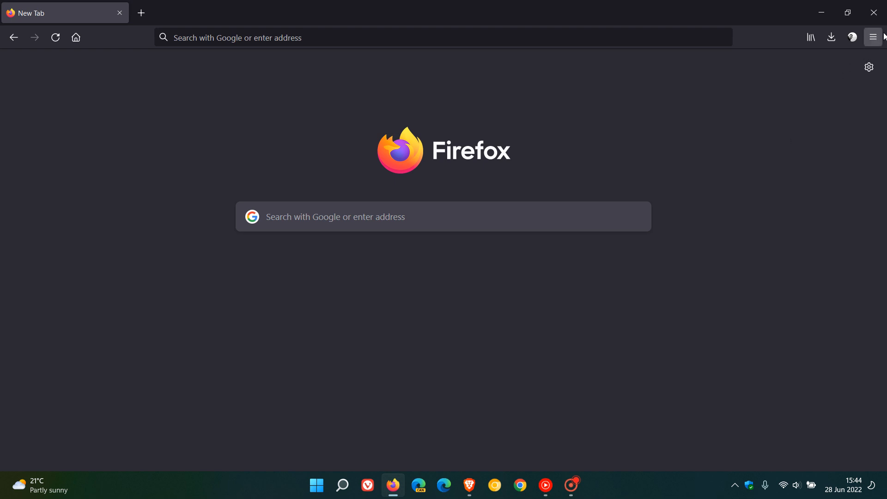
Step: Show About Firefox confirming 102.0 and load the 102.0 release notes in a new tab
click(872, 37)
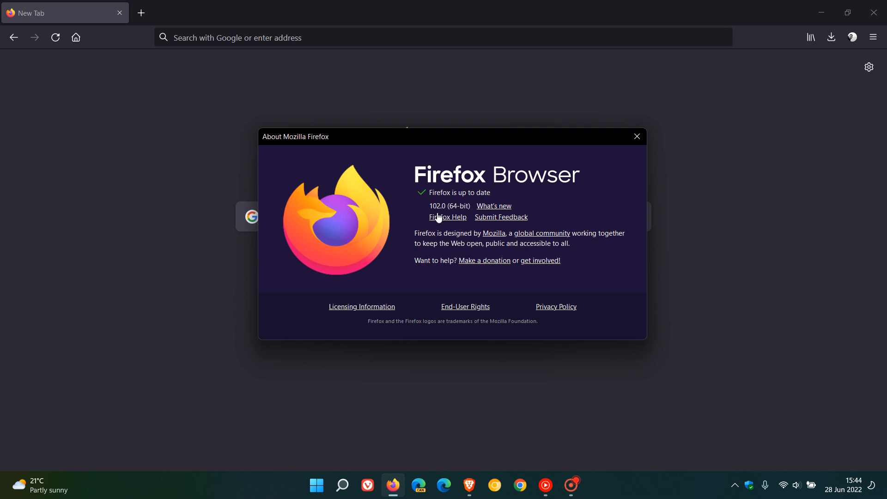
mouse_move(440, 219)
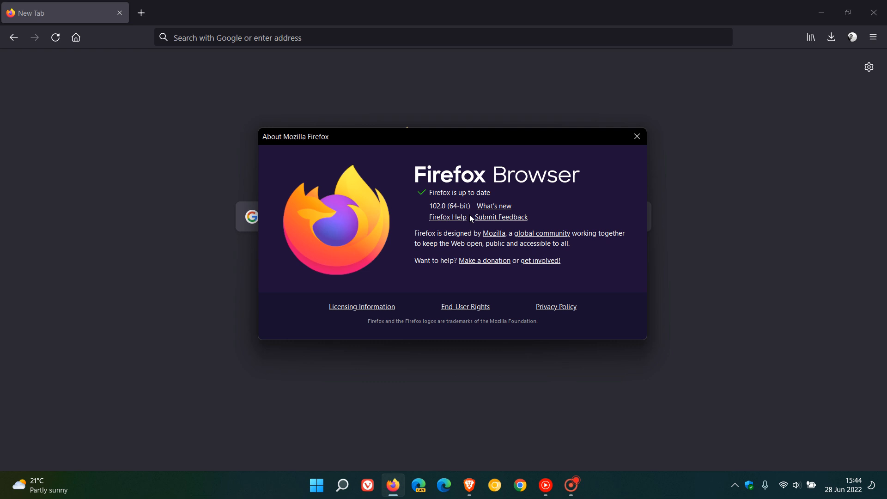
click(494, 206)
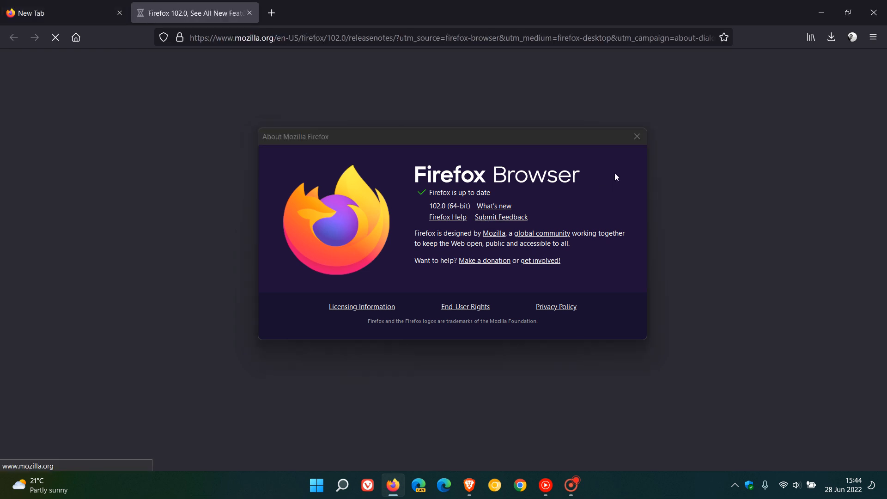
Step: Read down the 102.0 release notes to the Fixed section with the security link
click(638, 137)
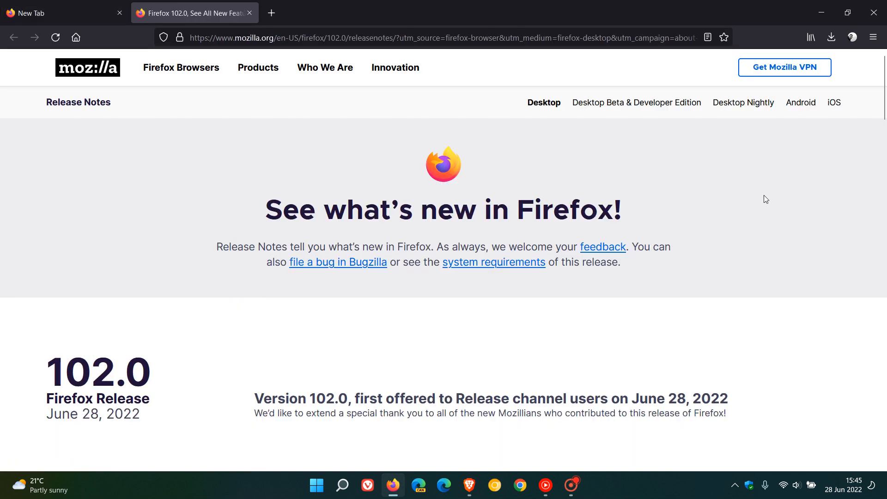
scroll(down, 3)
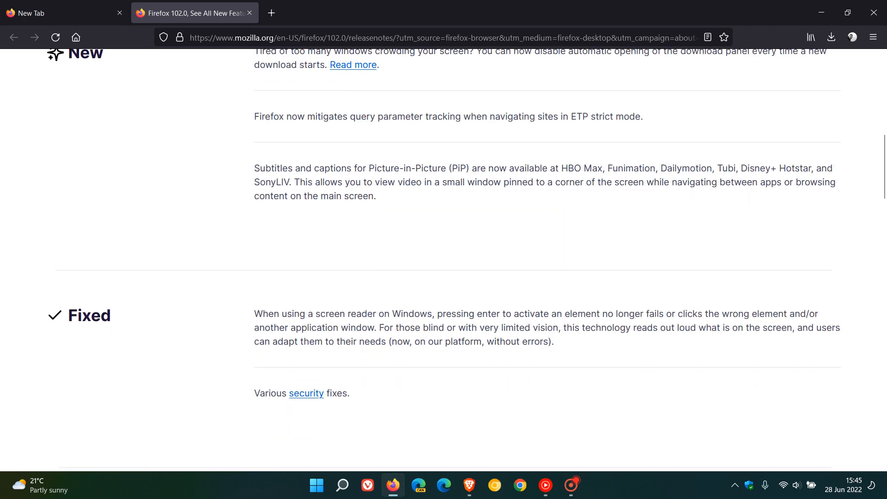
scroll(down, 3)
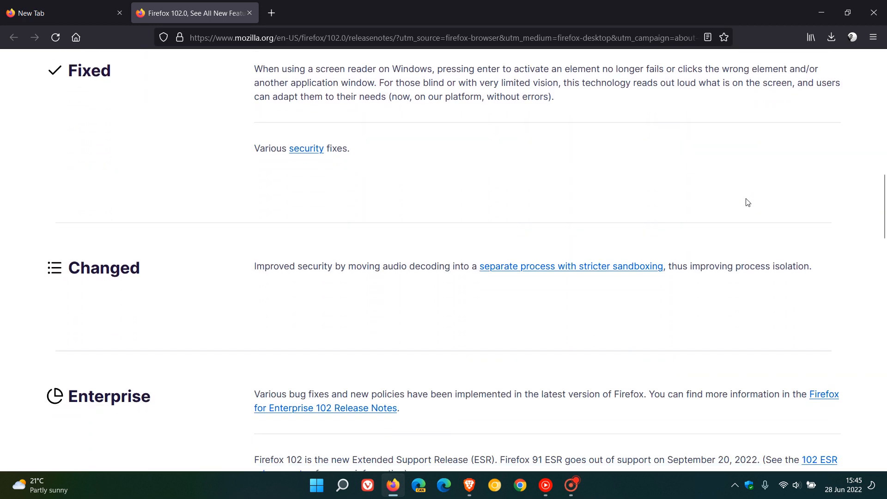
scroll(down, 3)
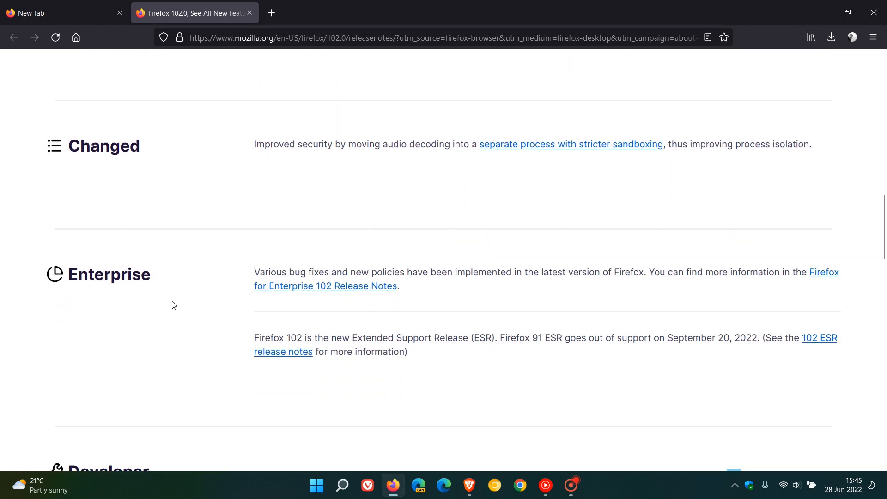
scroll(down, 3)
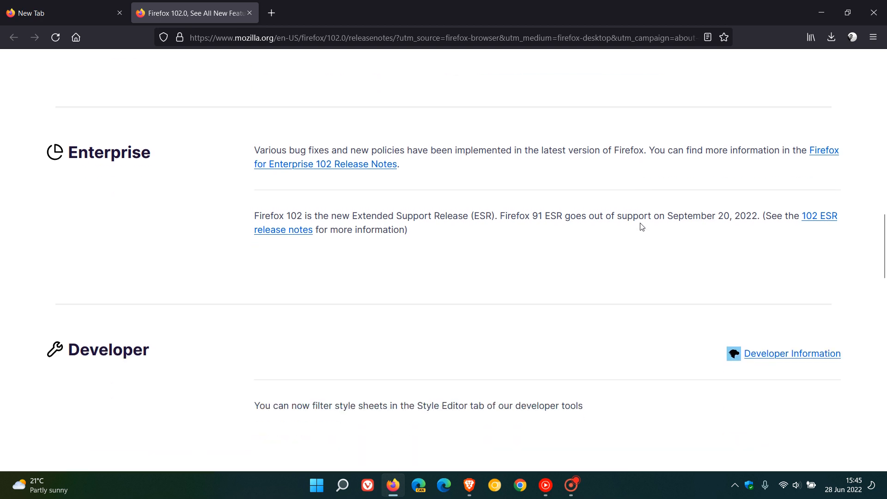
mouse_move(569, 305)
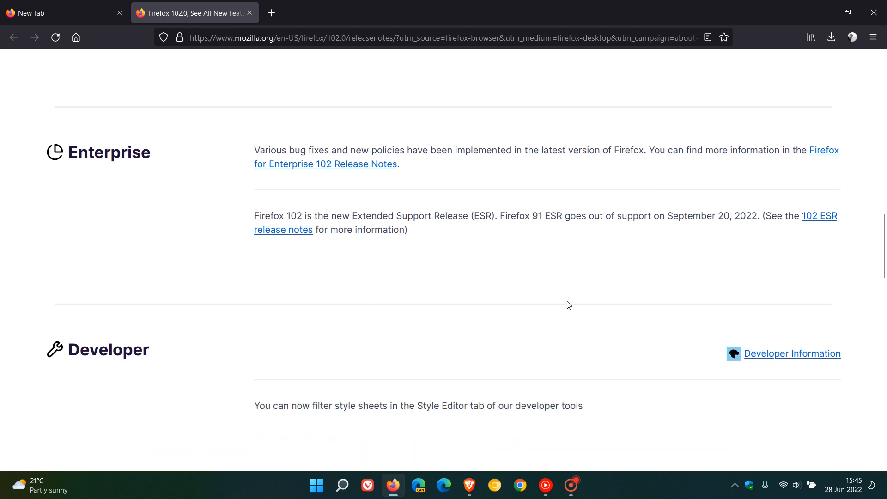
scroll(up, 3)
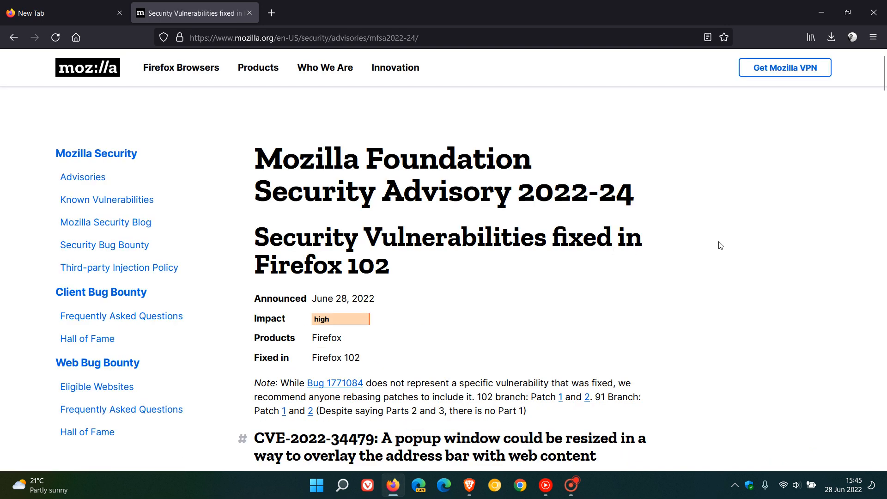
mouse_move(739, 263)
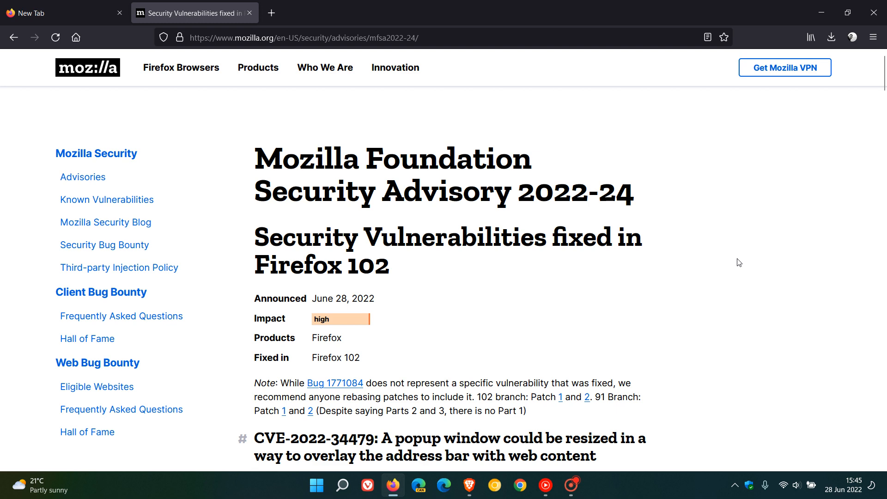
scroll(down, 3)
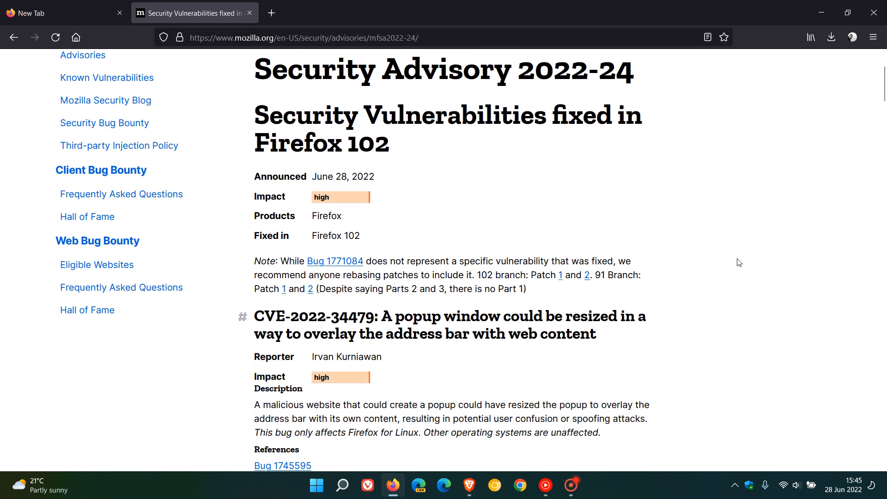
scroll(down, 3)
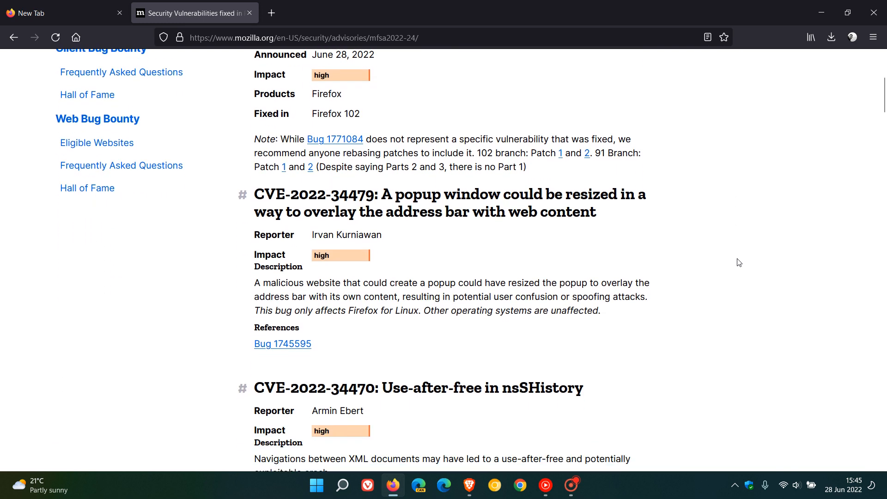
scroll(down, 3)
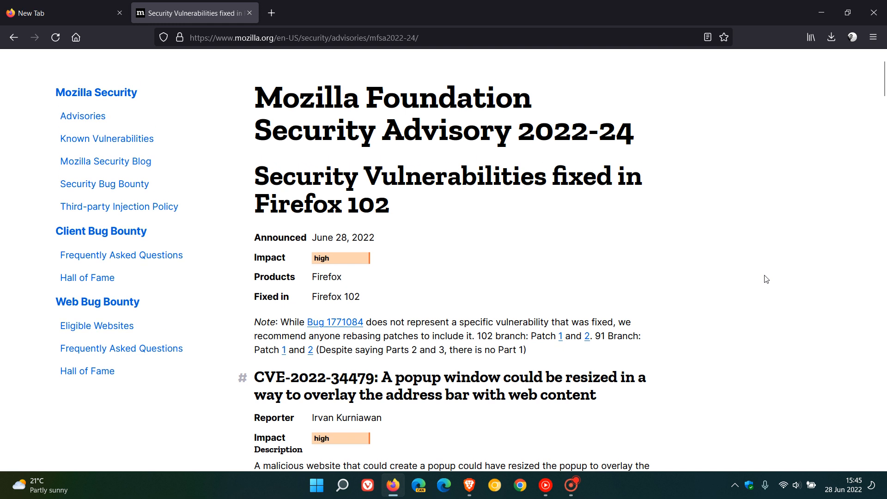
mouse_move(735, 263)
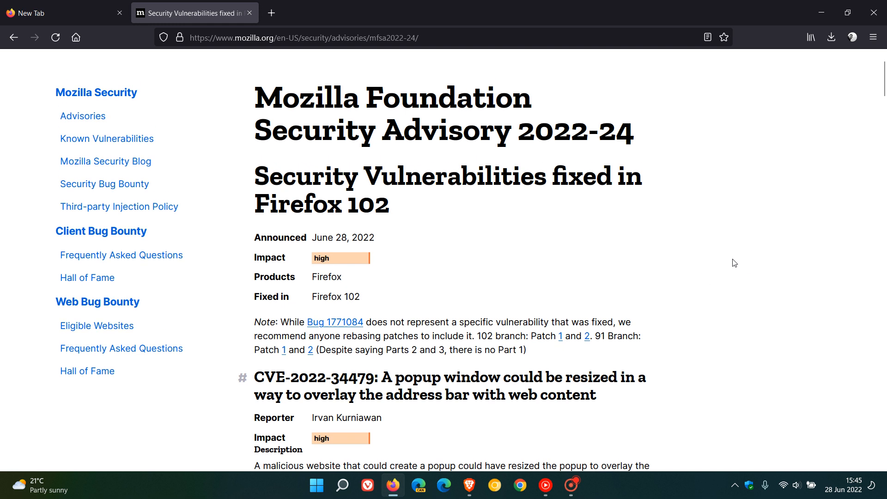
mouse_move(704, 273)
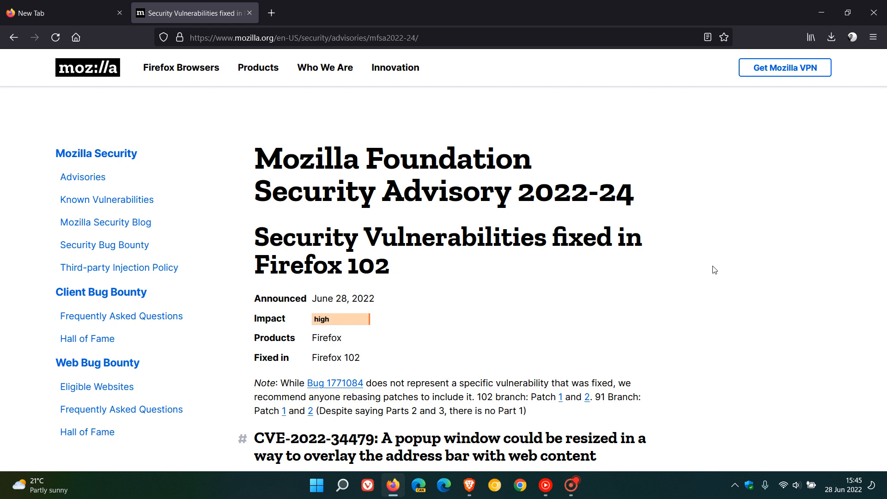
Step: Return to the empty New Tab, leaving the Security Advisory tab open
click(55, 13)
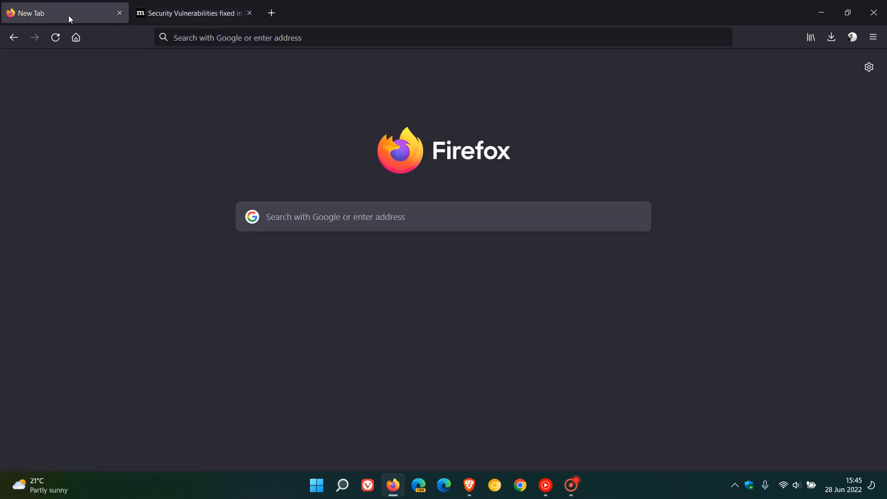
mouse_move(759, 258)
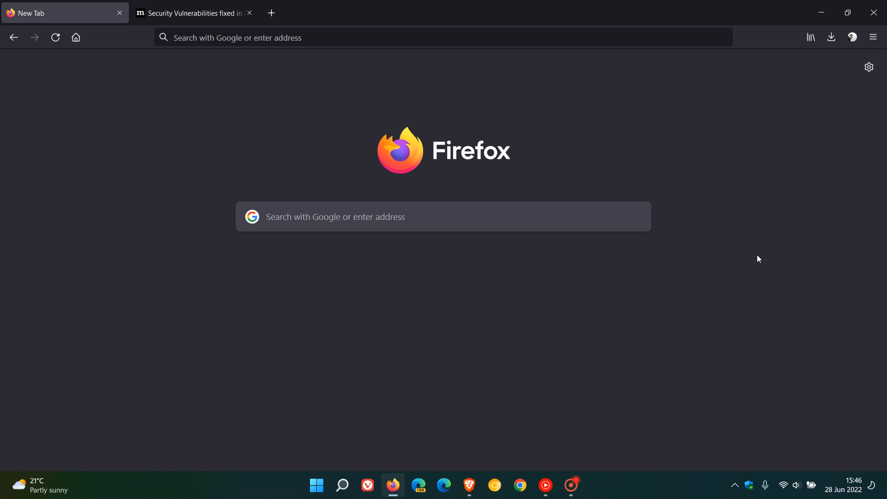
mouse_move(727, 187)
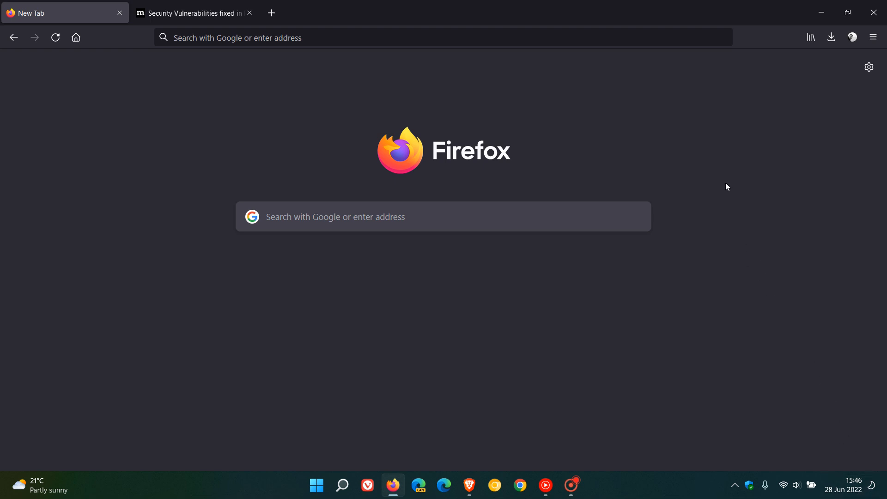
mouse_move(344, 121)
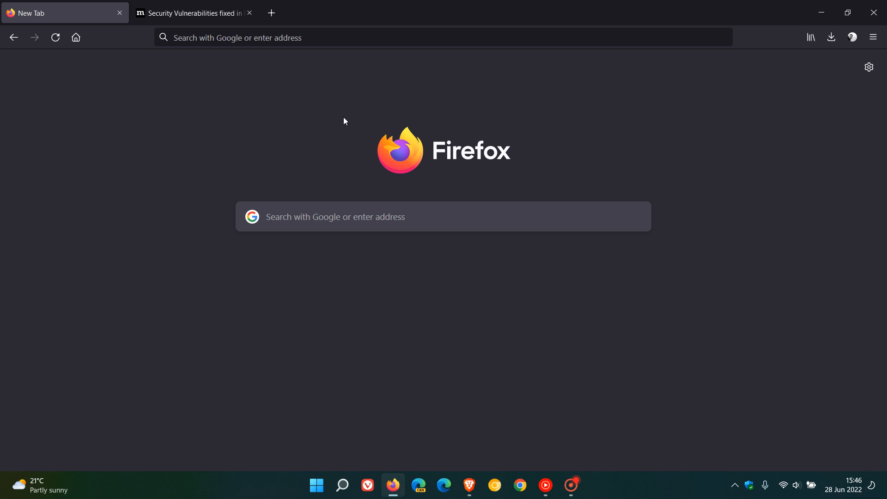
mouse_move(671, 128)
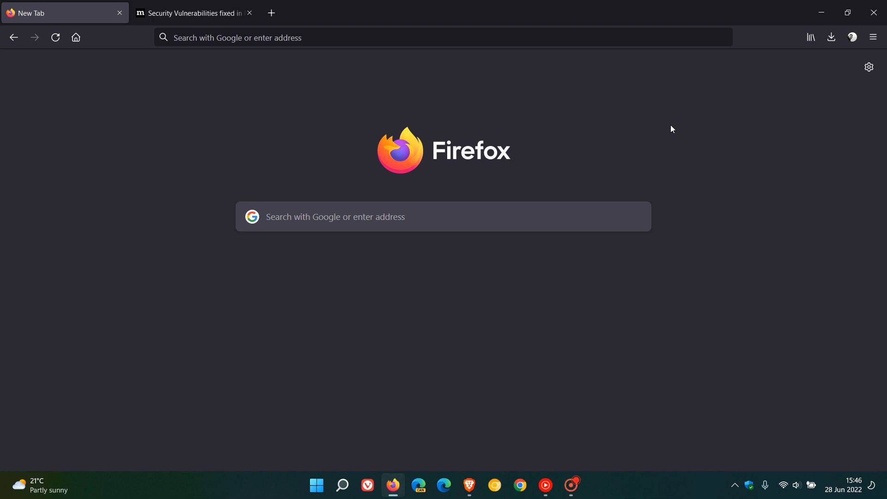